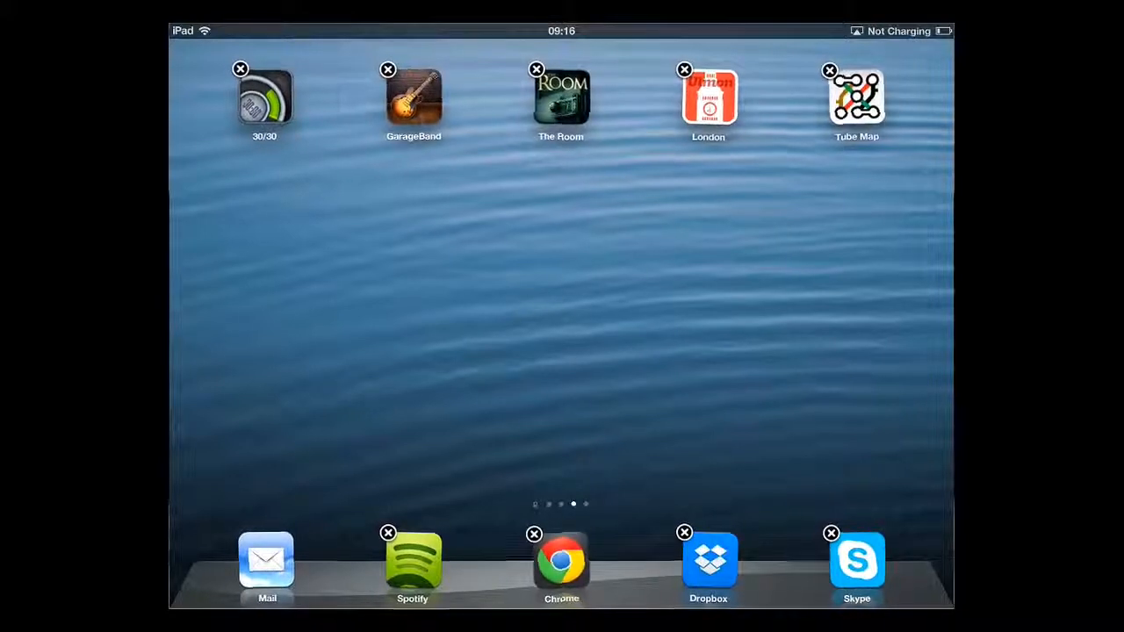
Step: Delete The Room app and confirm removing it with its data
left_click(537, 70)
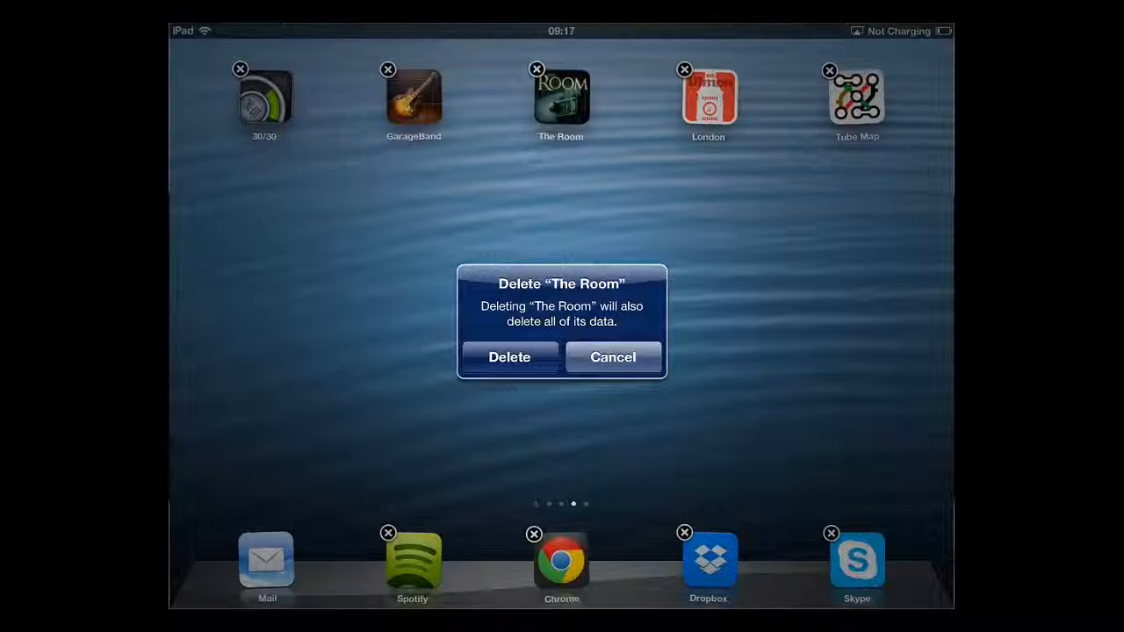
left_click(509, 357)
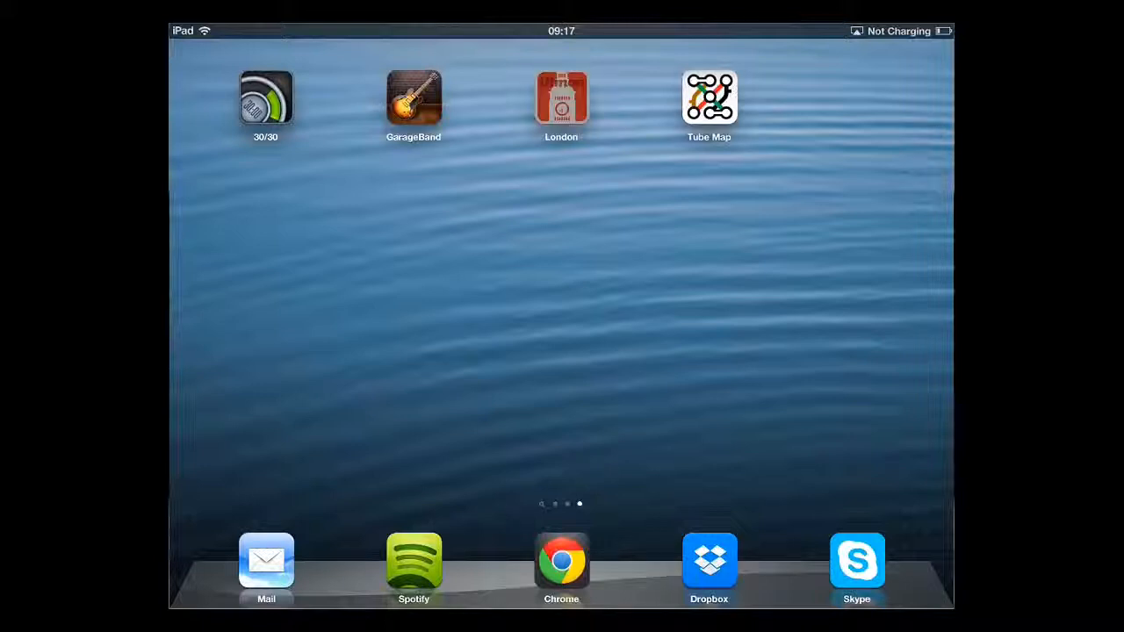
Step: Move the London app off this page onto the page with Safari and Newsstand
left_click(562, 96)
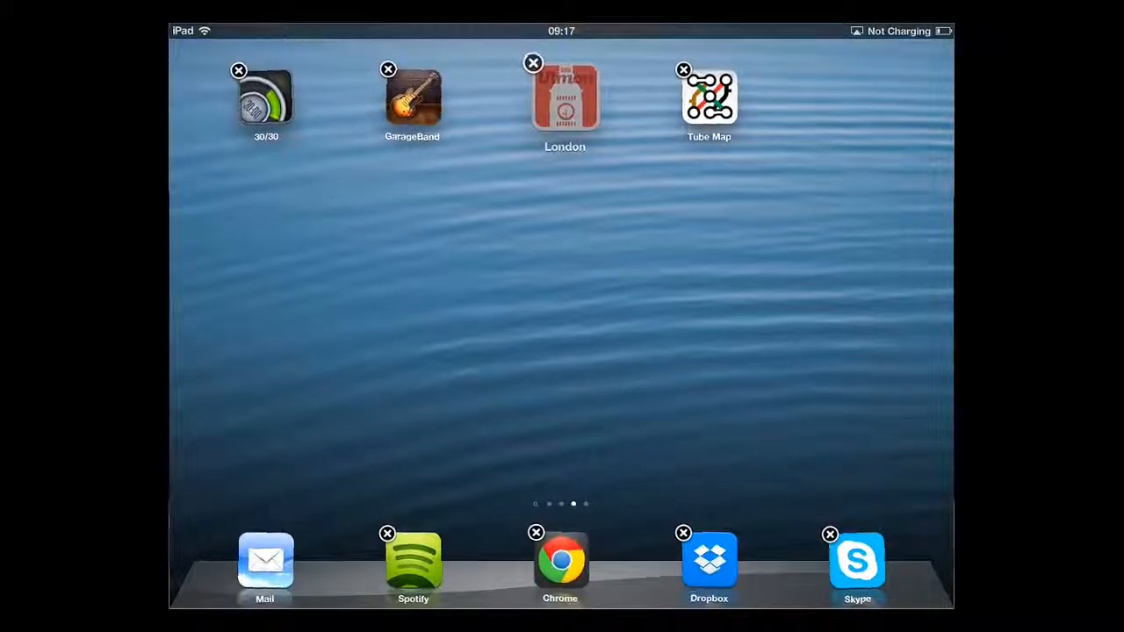
left_click(685, 71)
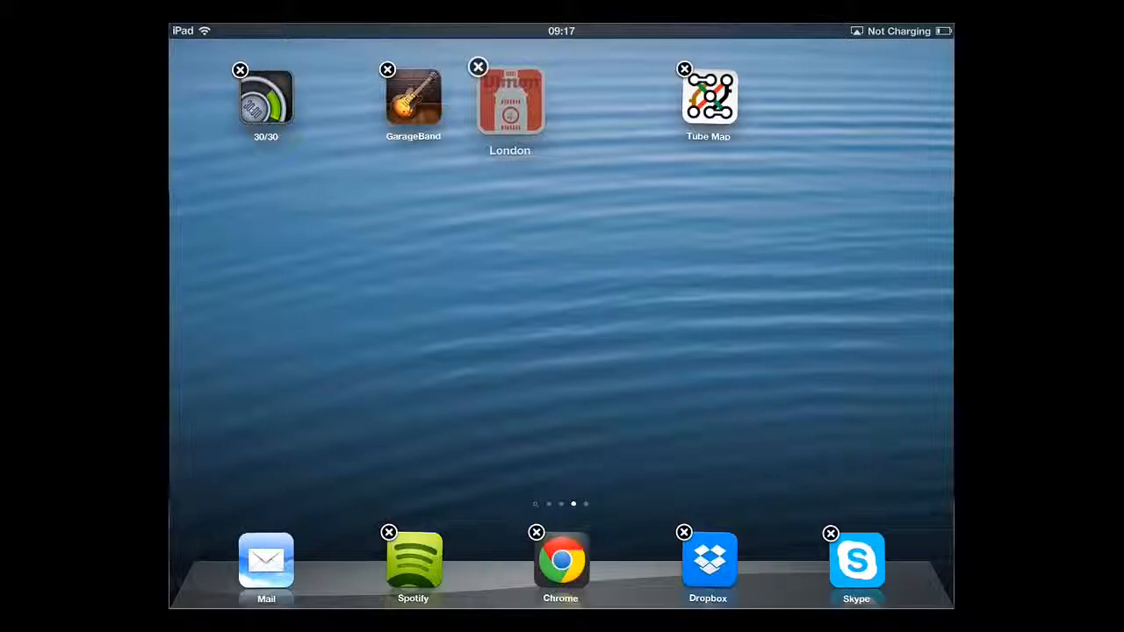
left_click_drag(510, 100, 256, 237)
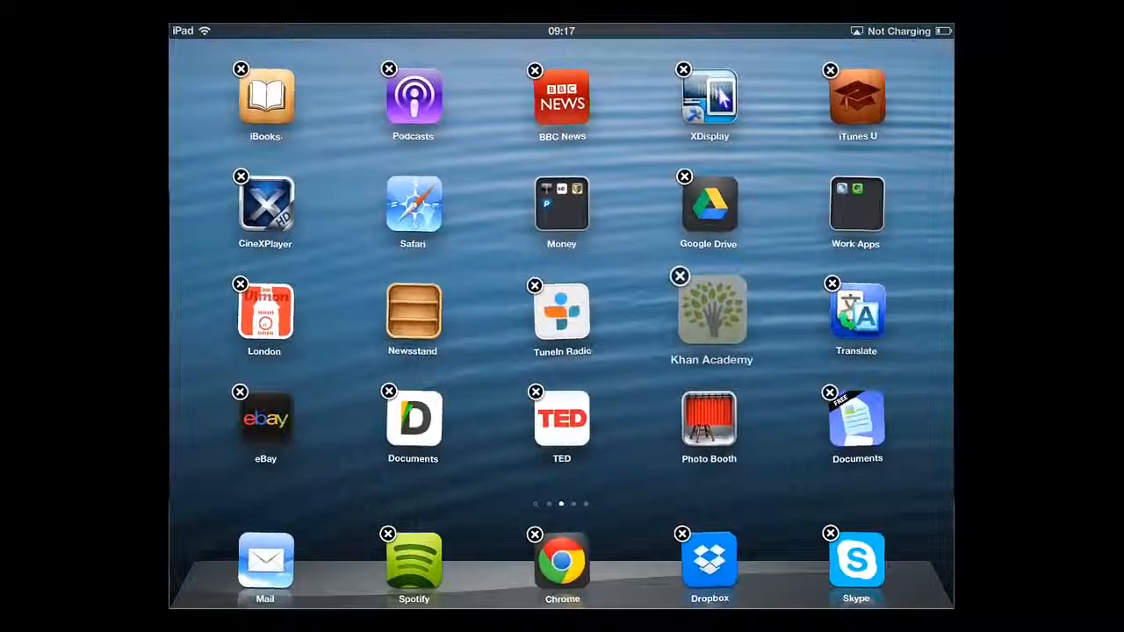
Step: Drop Khan Academy onto Translate to form an Education folder holding both apps
left_click_drag(712, 308, 847, 308)
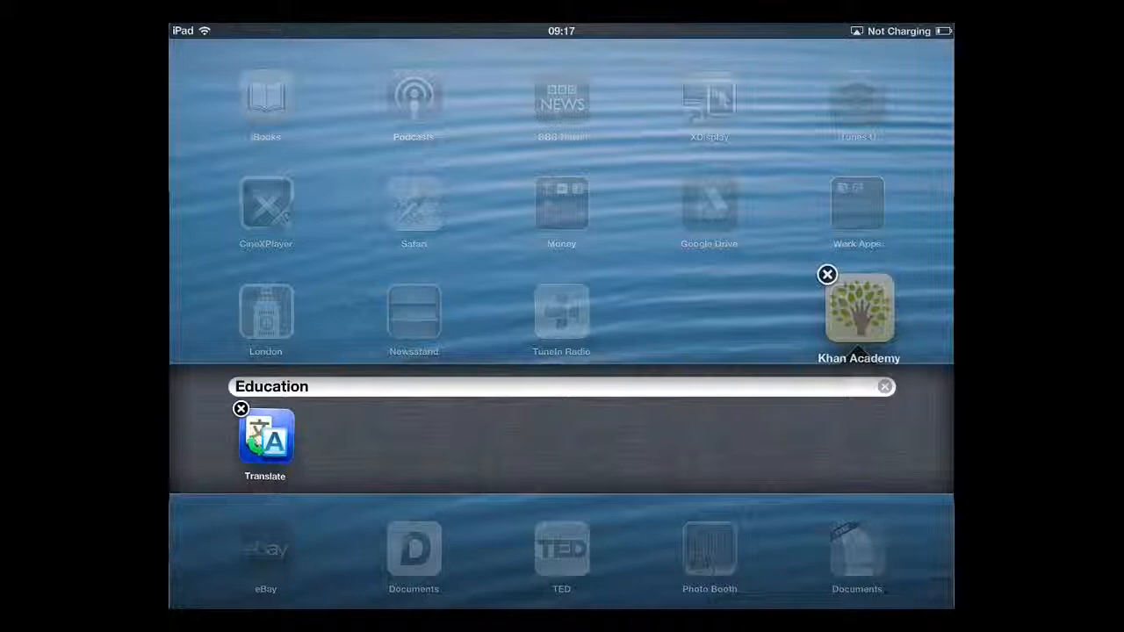
left_click_drag(858, 308, 412, 439)
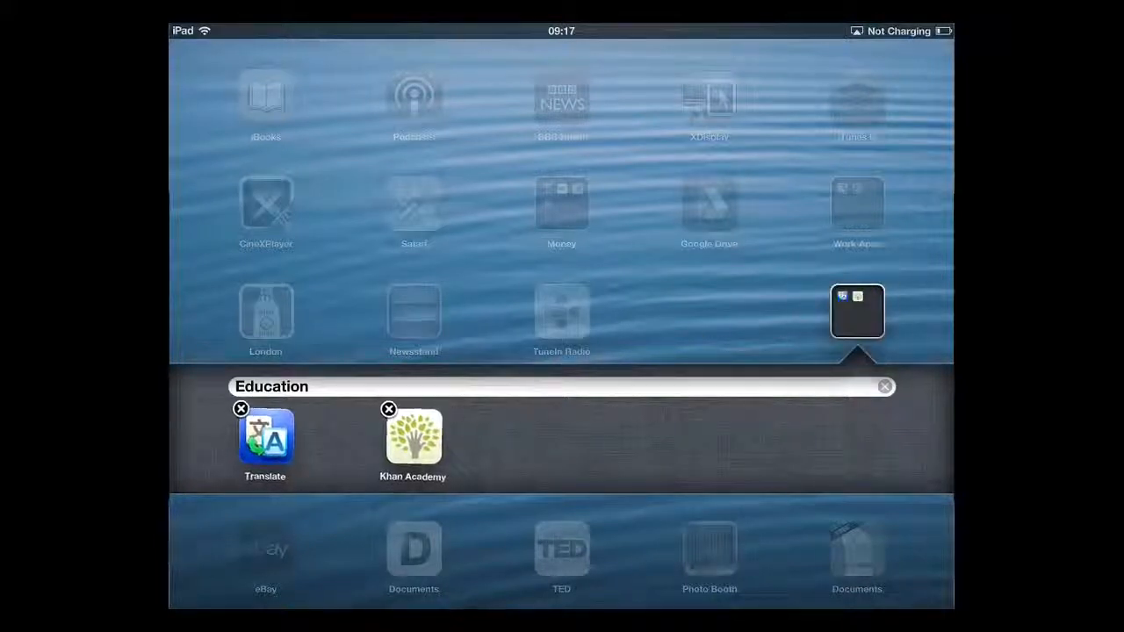